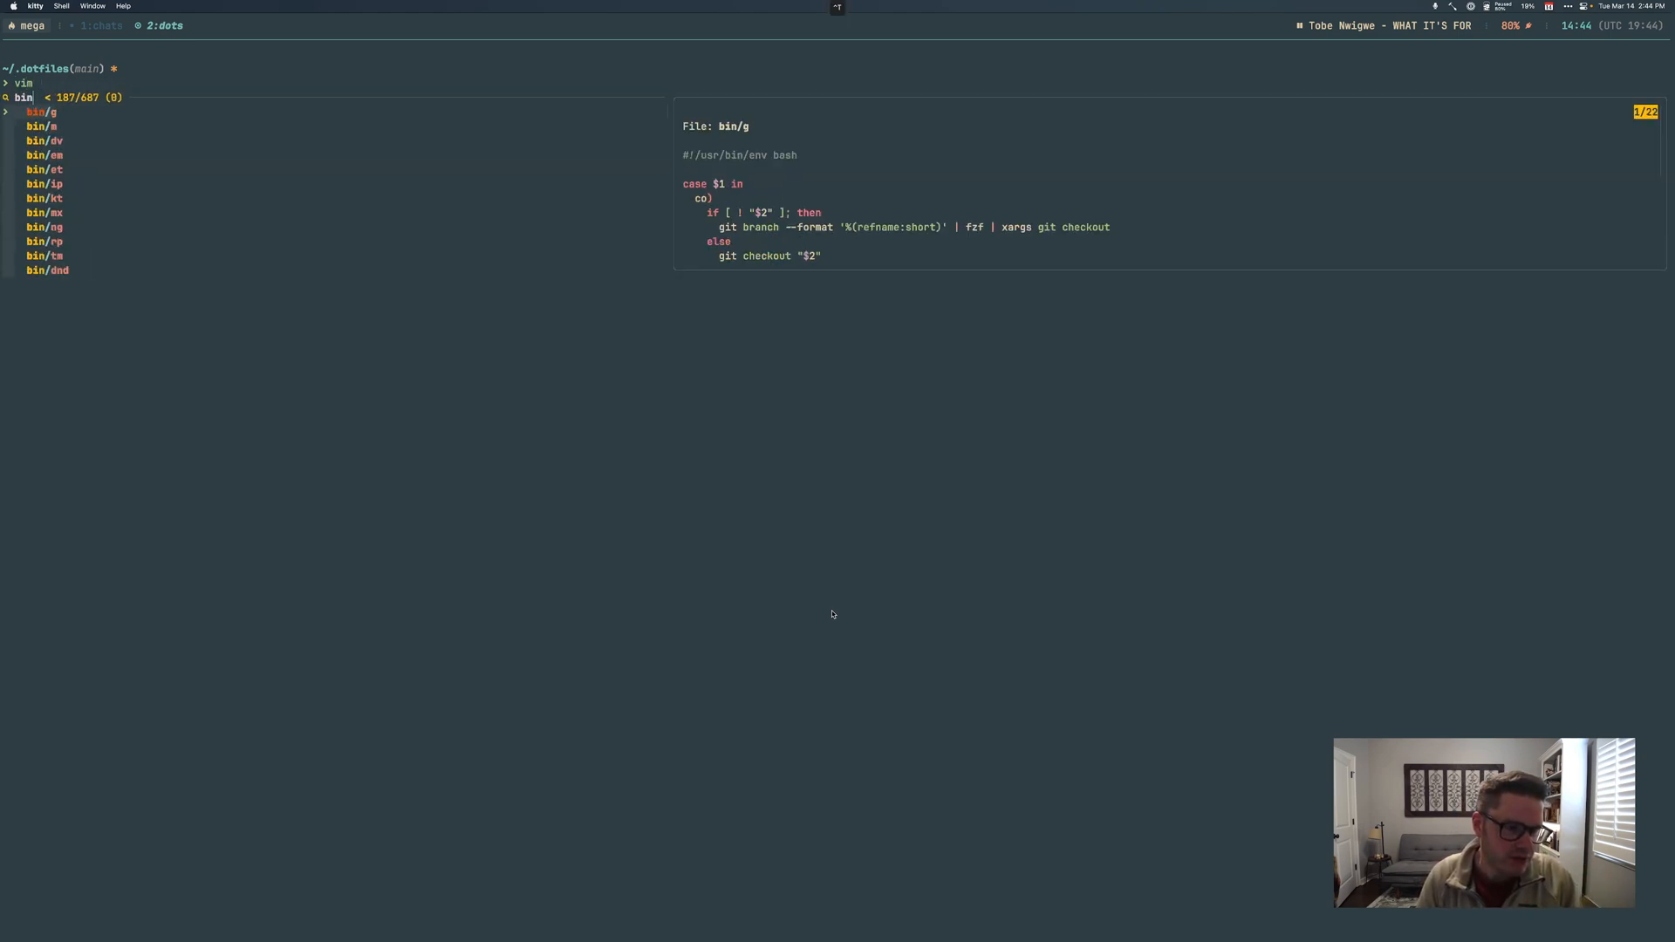
Open the chosen dotfiles bin script in vim from the fzf file picker
key("Escape")
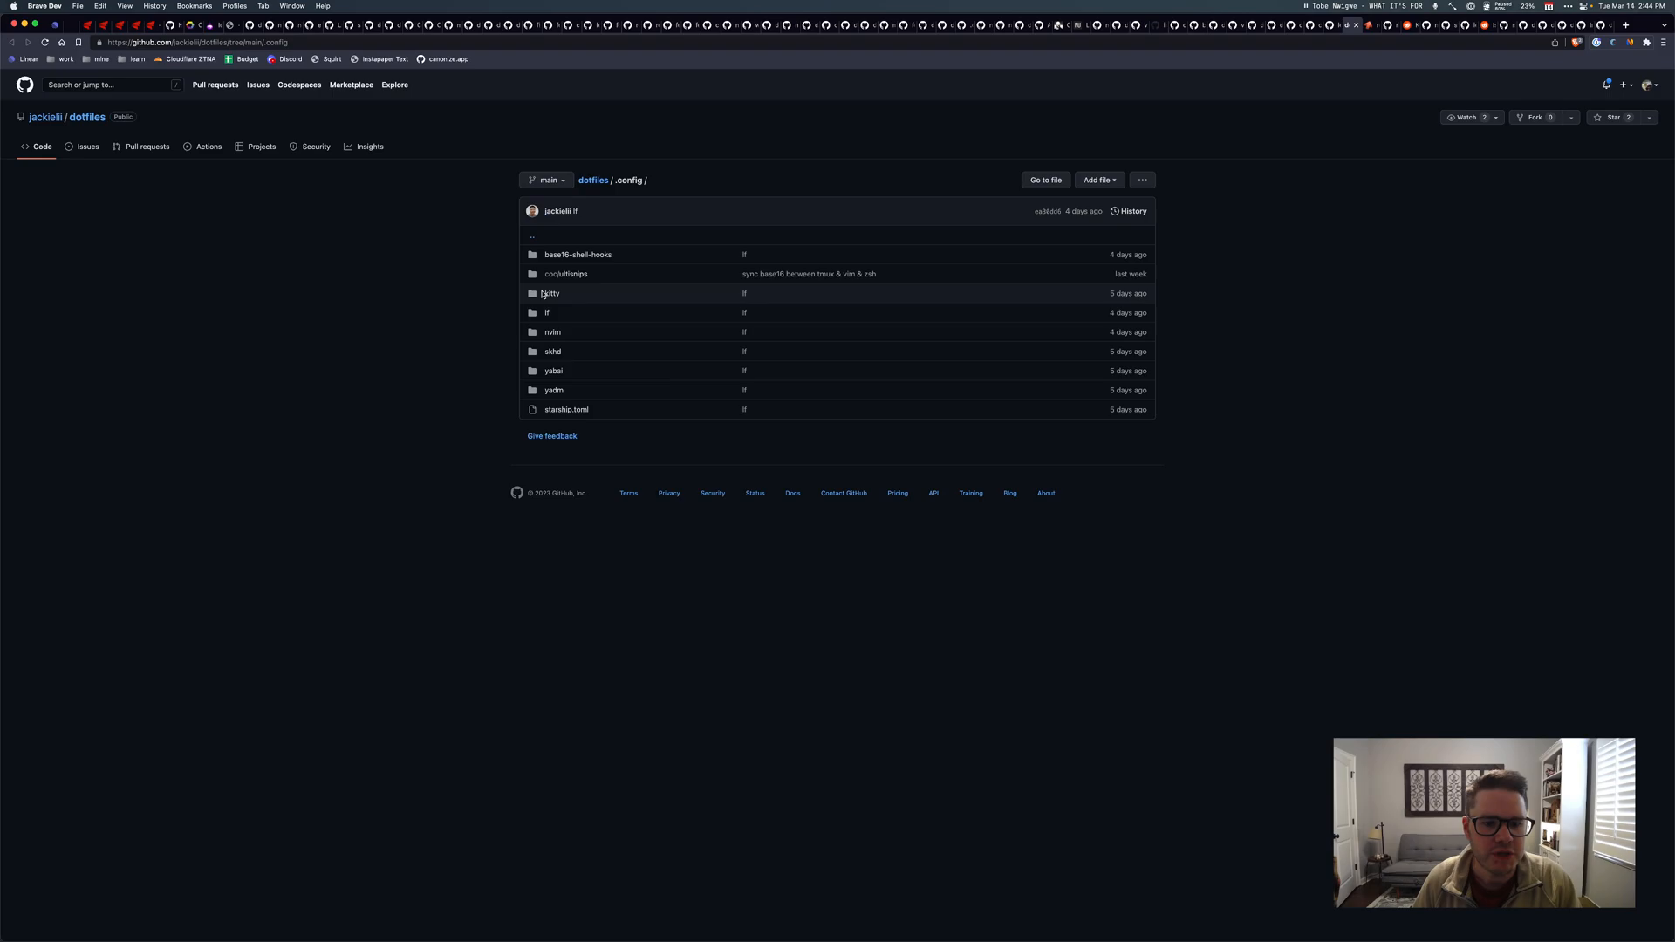
Open .config/lf/preview in the dotfiles repo and read through its image-handling code
left_click(546, 312)
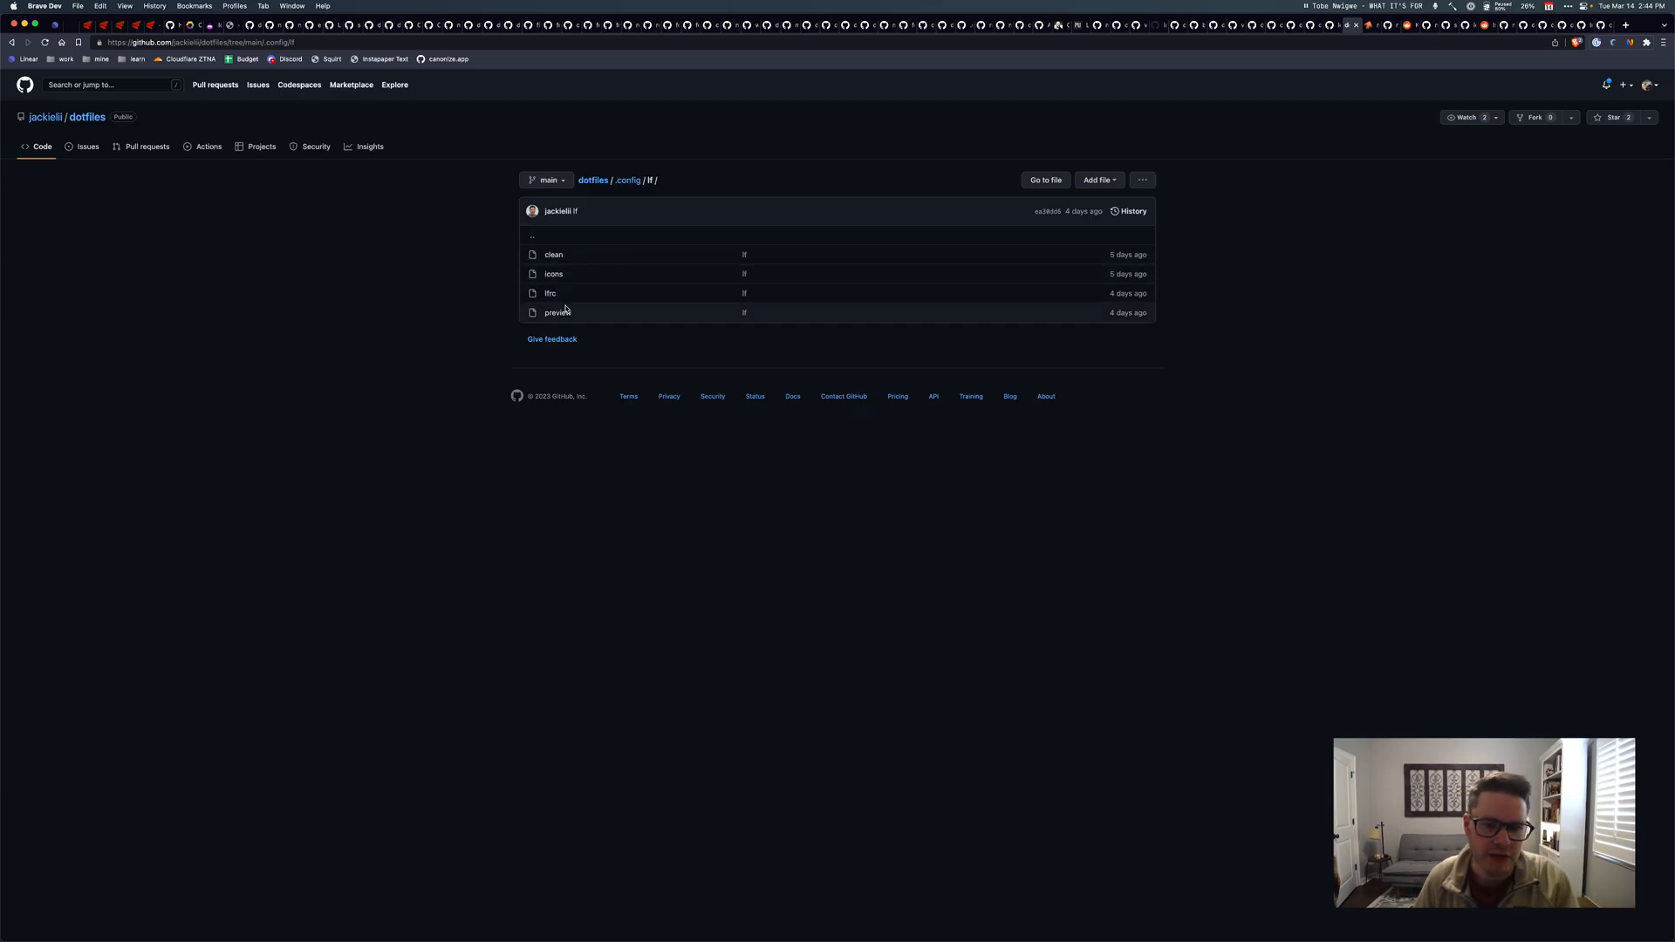
left_click(559, 313)
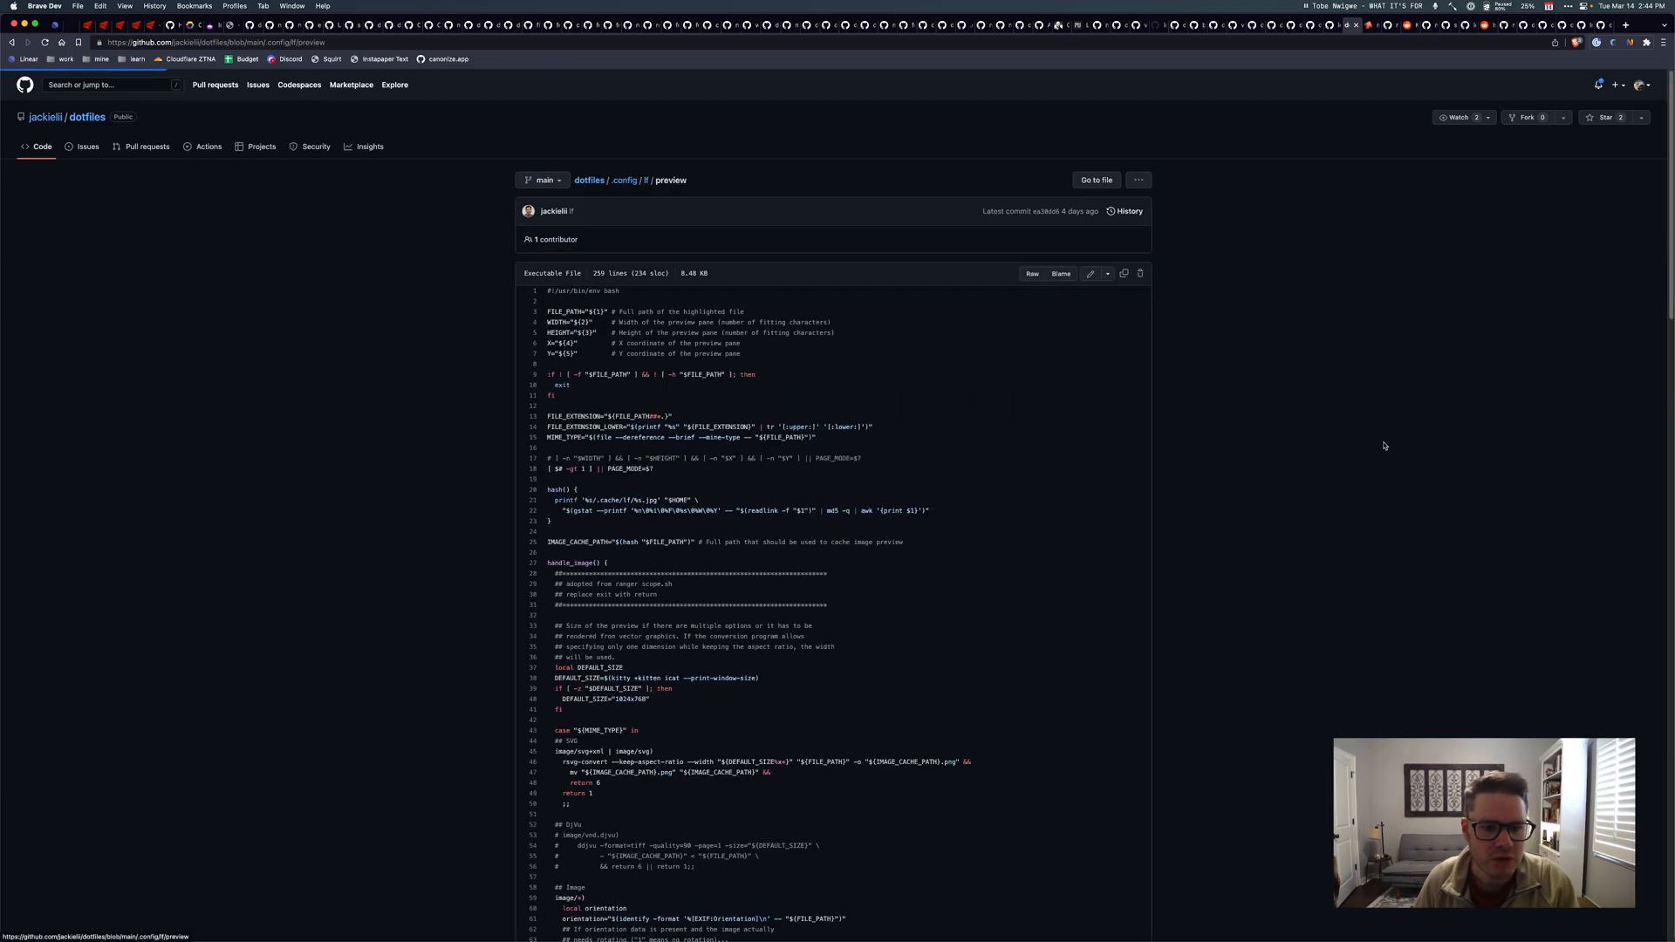
scroll("down", 3)
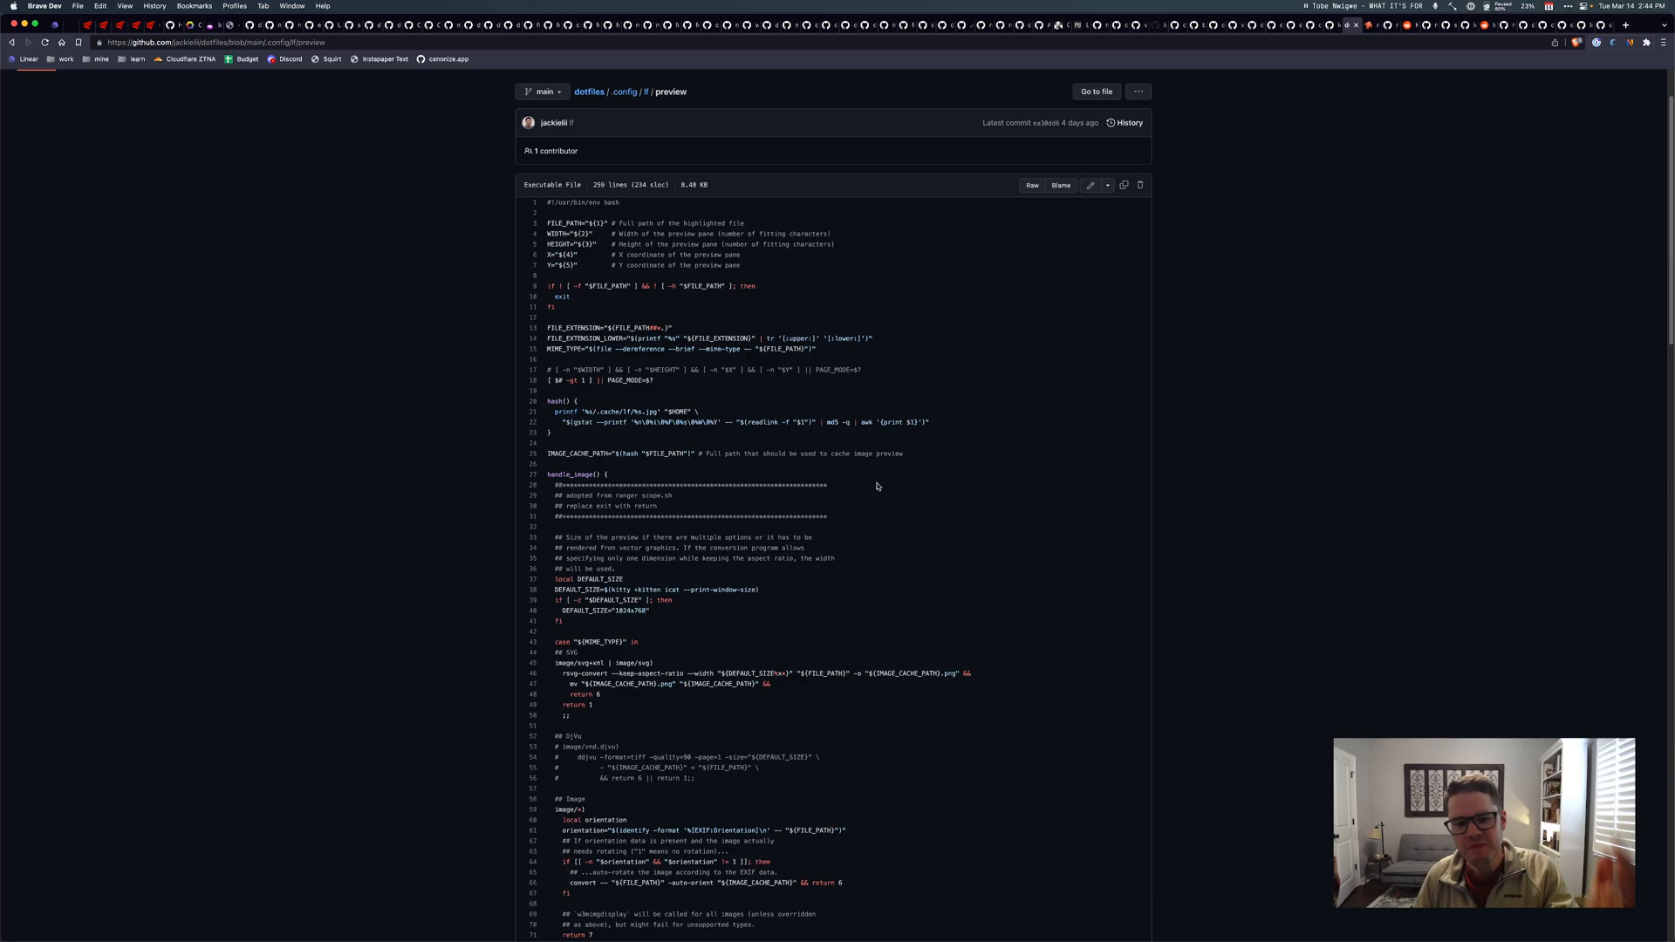
scroll("down", 3)
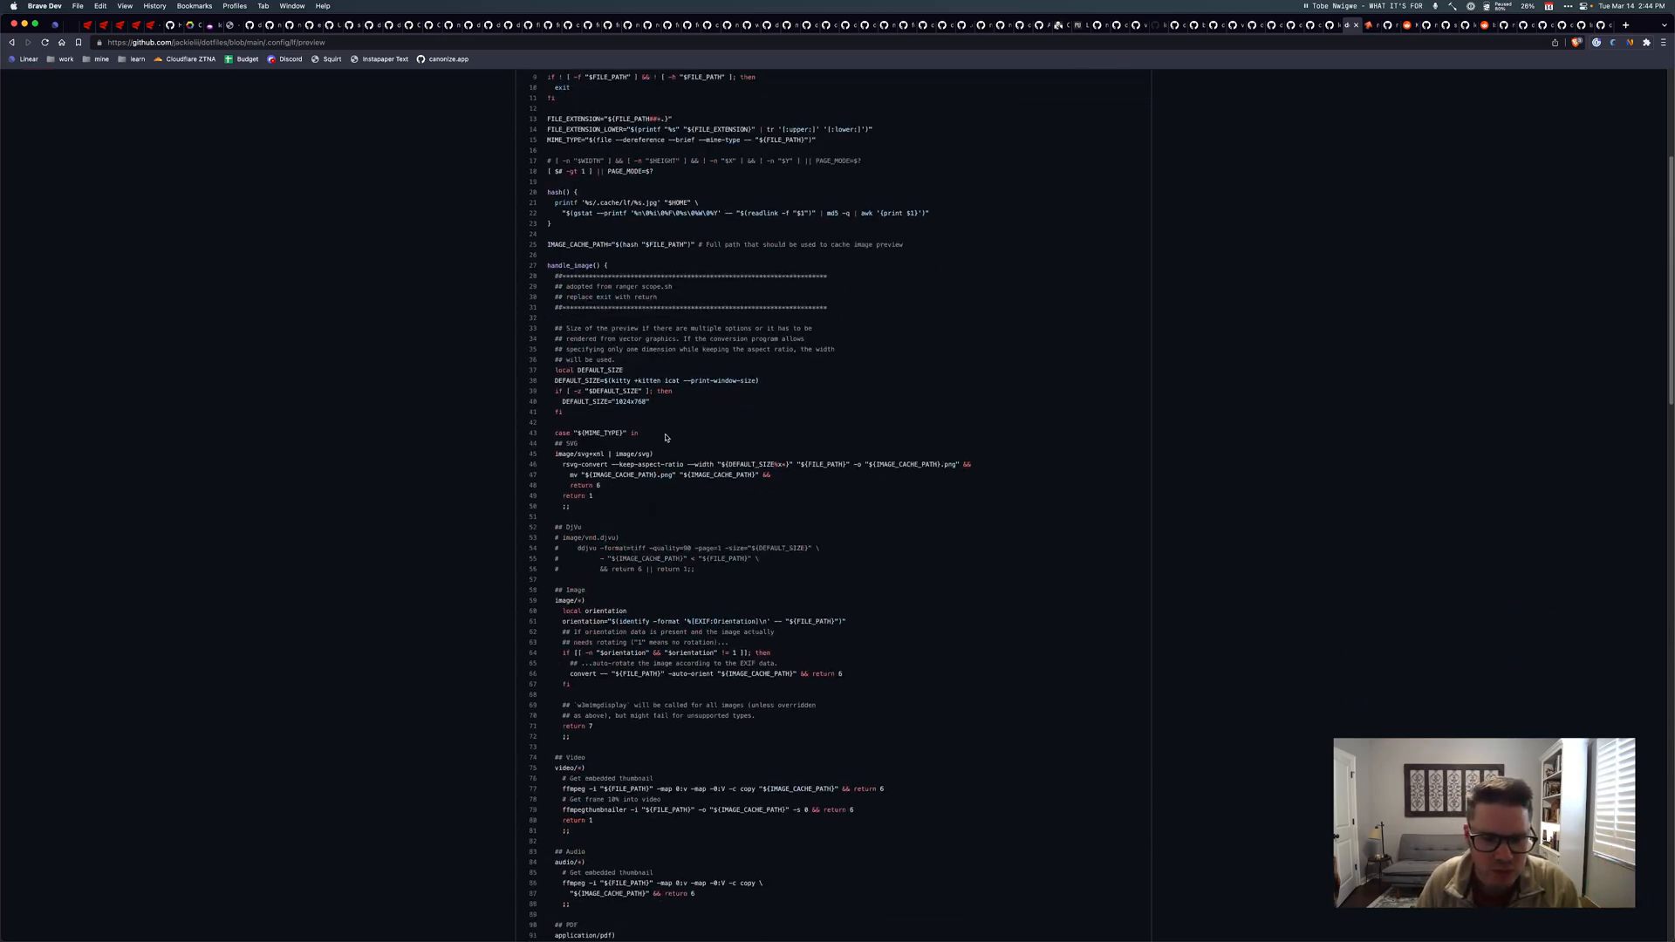
scroll("down", 3)
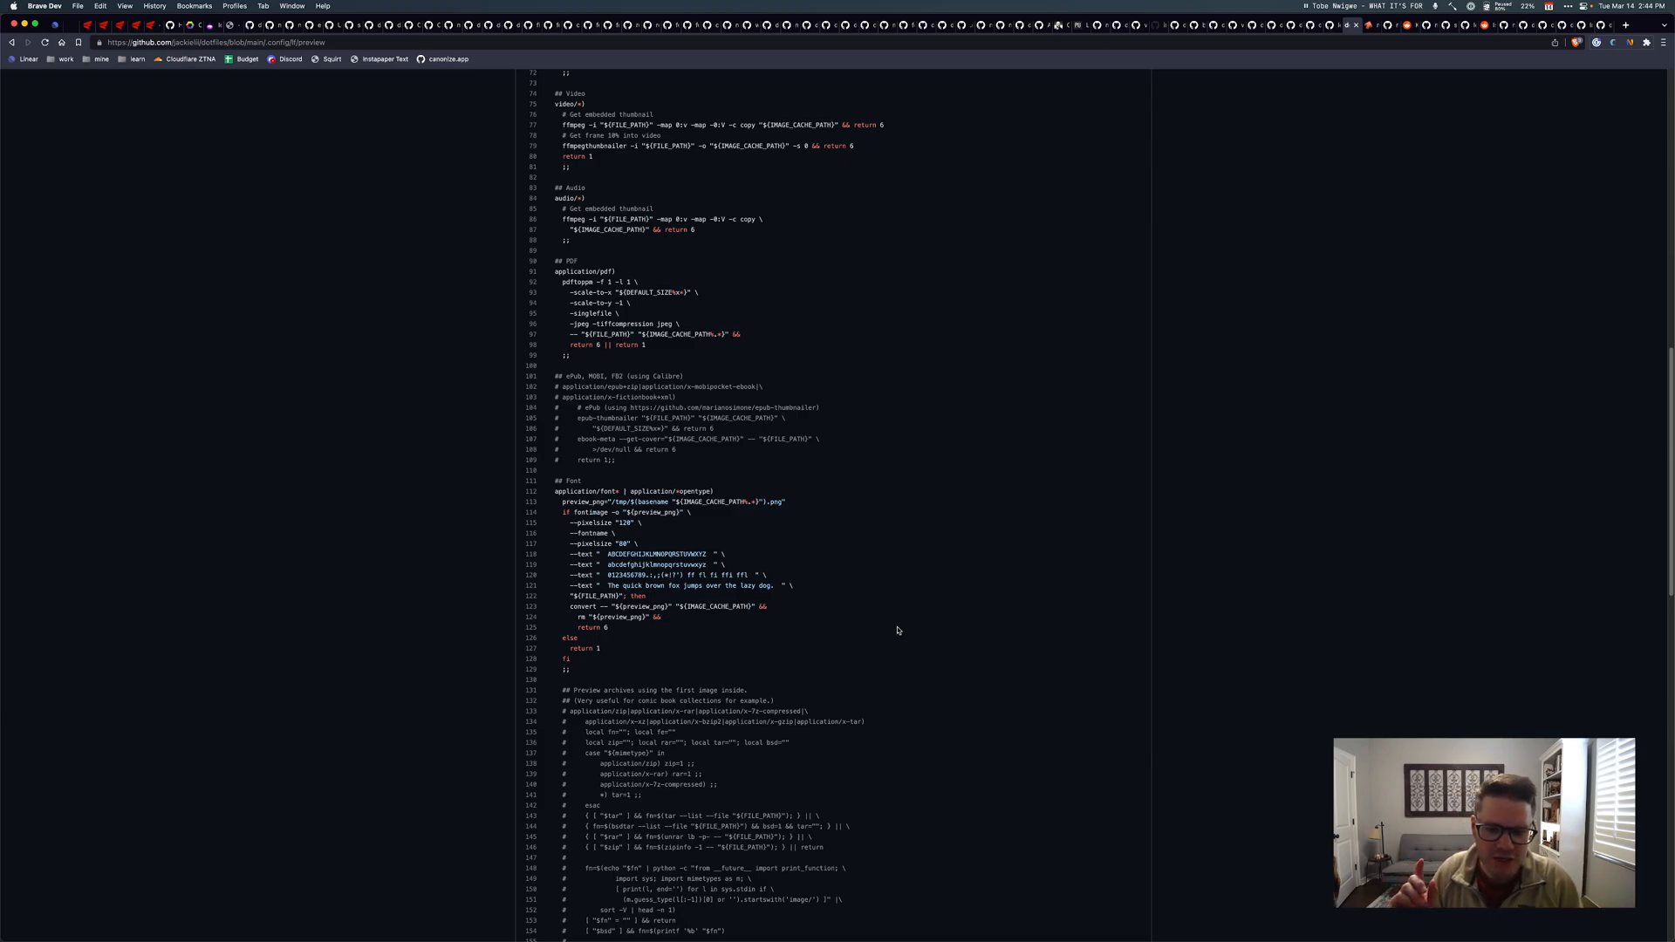
scroll("down", 3)
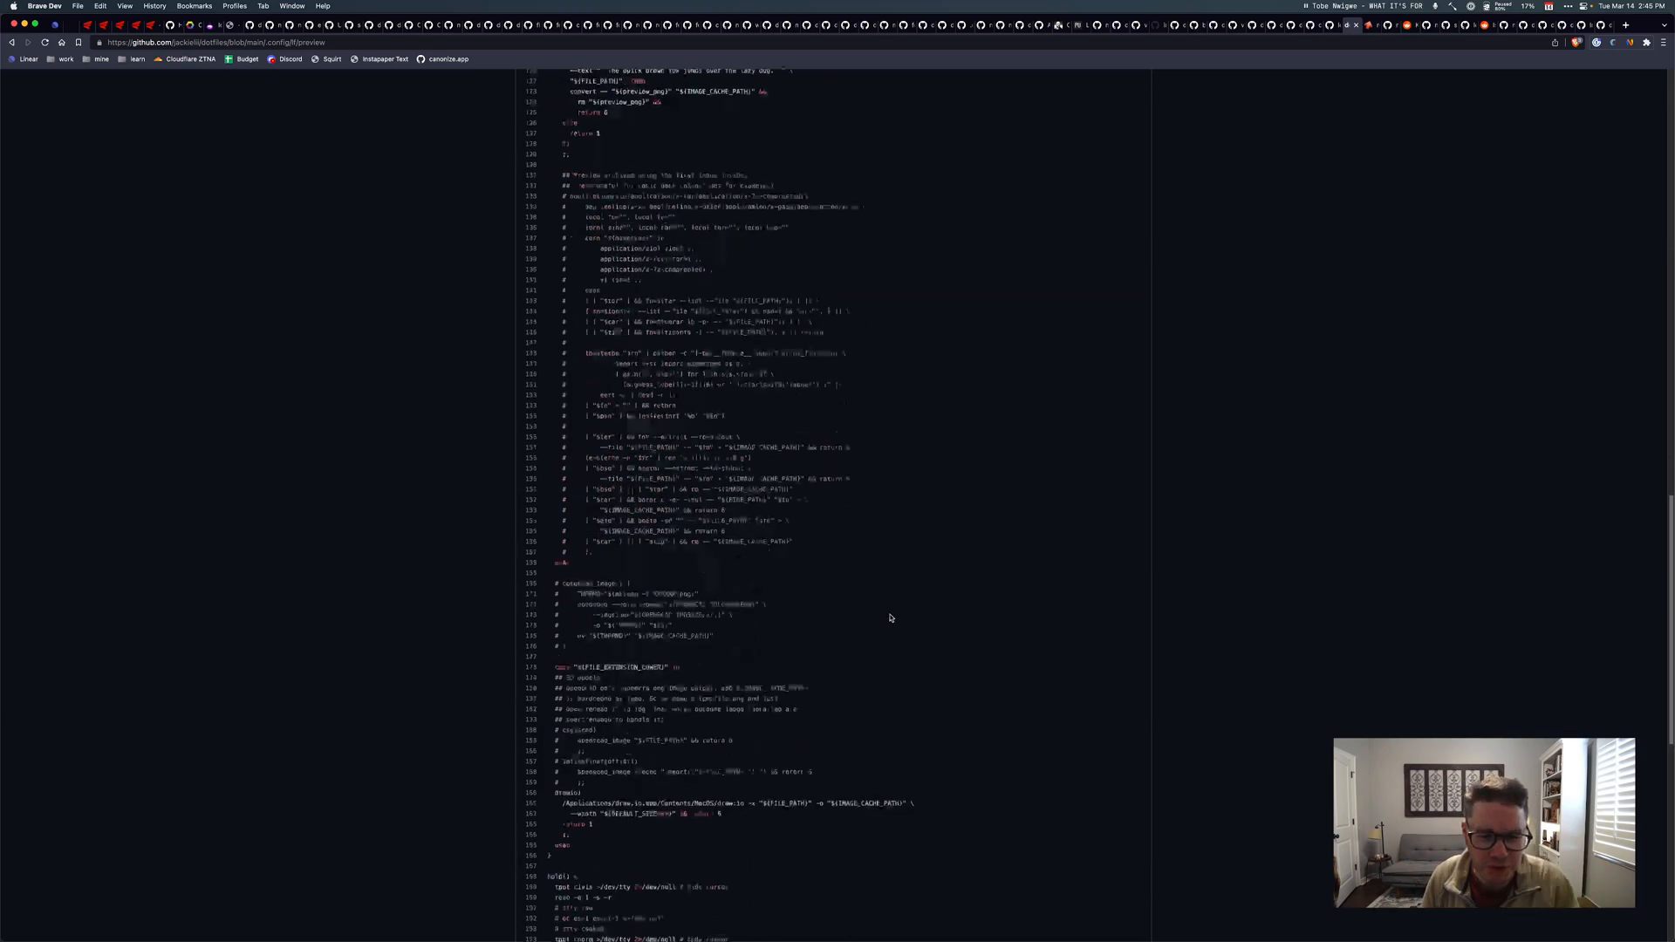
scroll("down", 3)
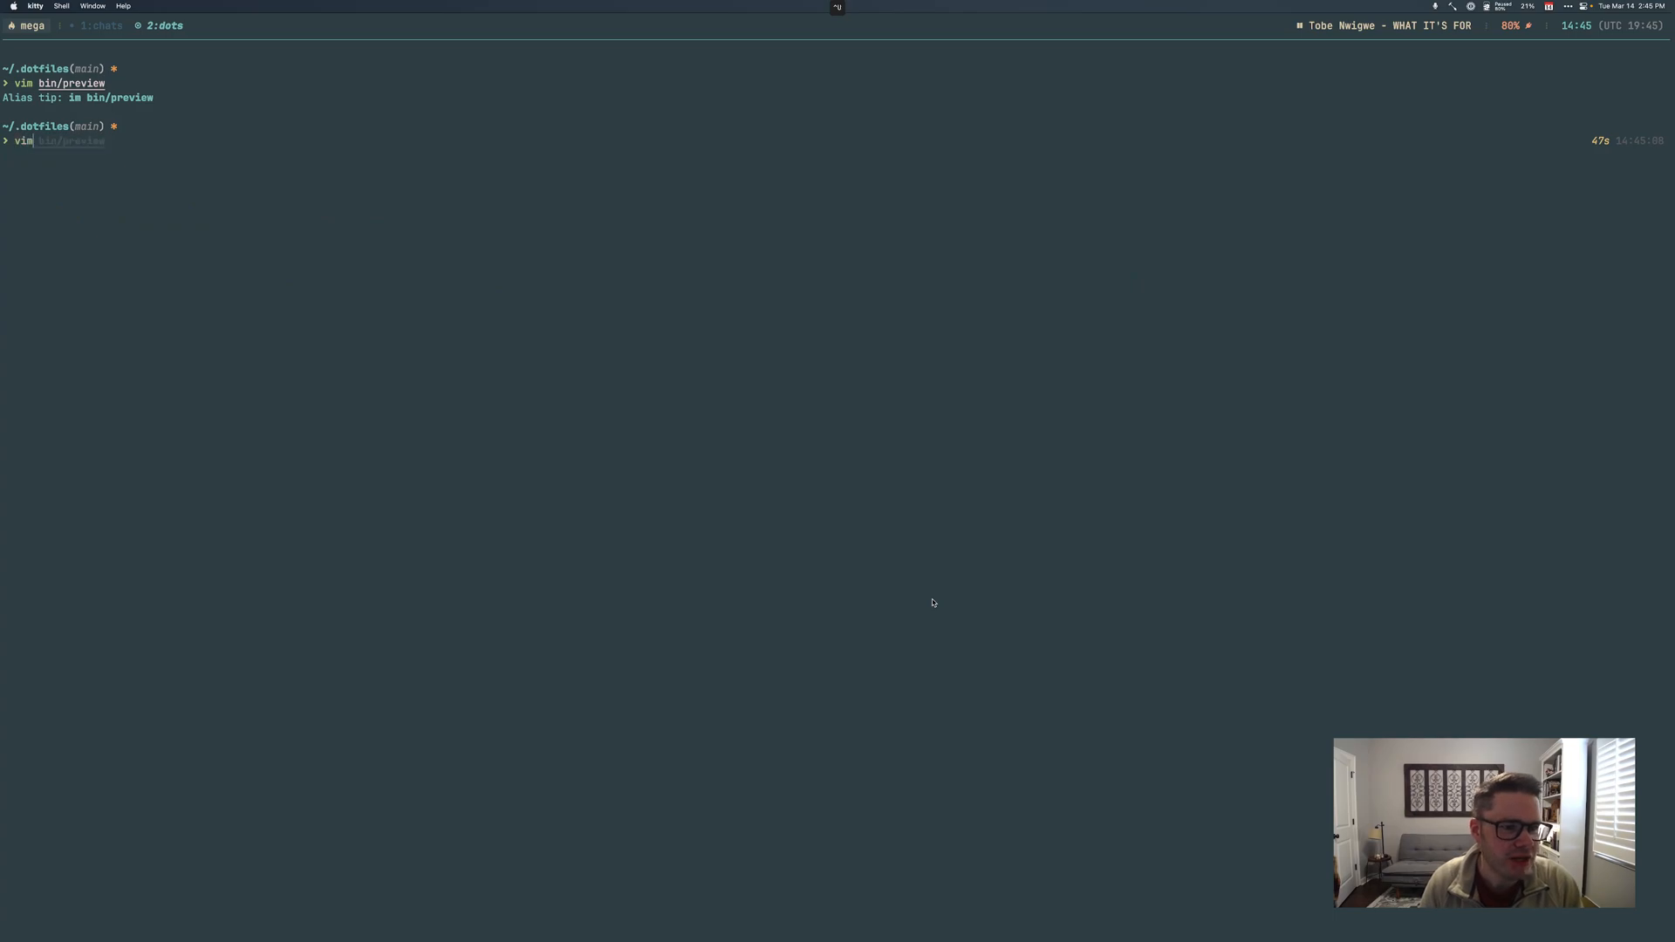
Run 'preview megadotfiles.png' to render the image inline, then start another preview command
type("preview megadotfiles.png")
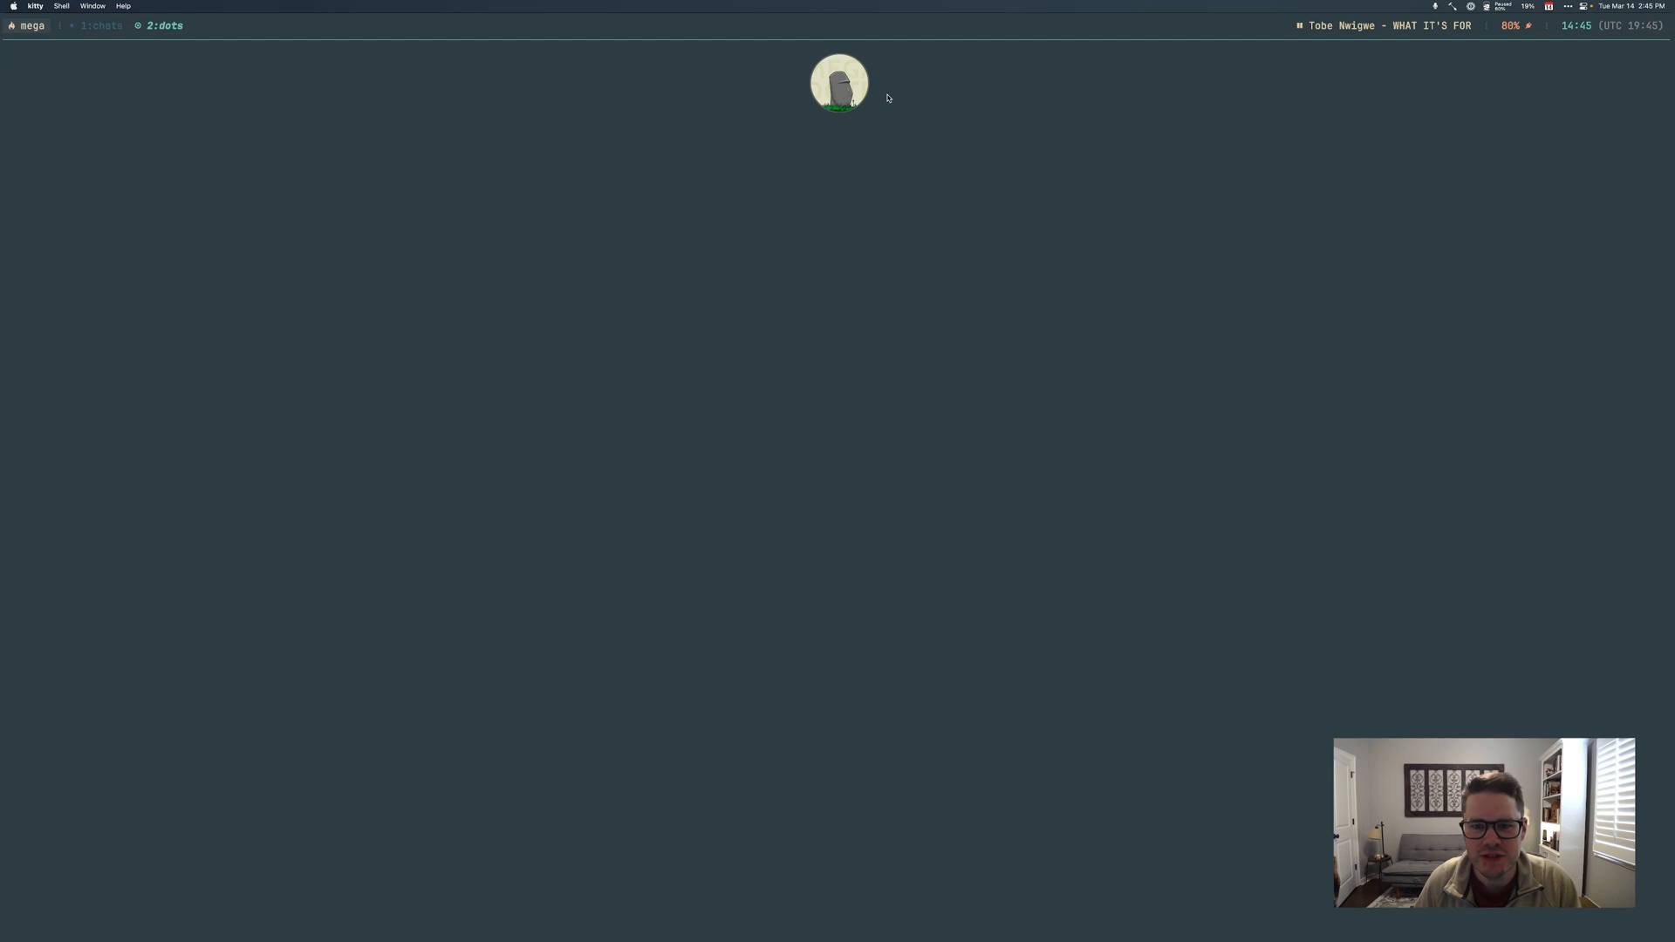
mouse_move(852, 264)
type("preview")
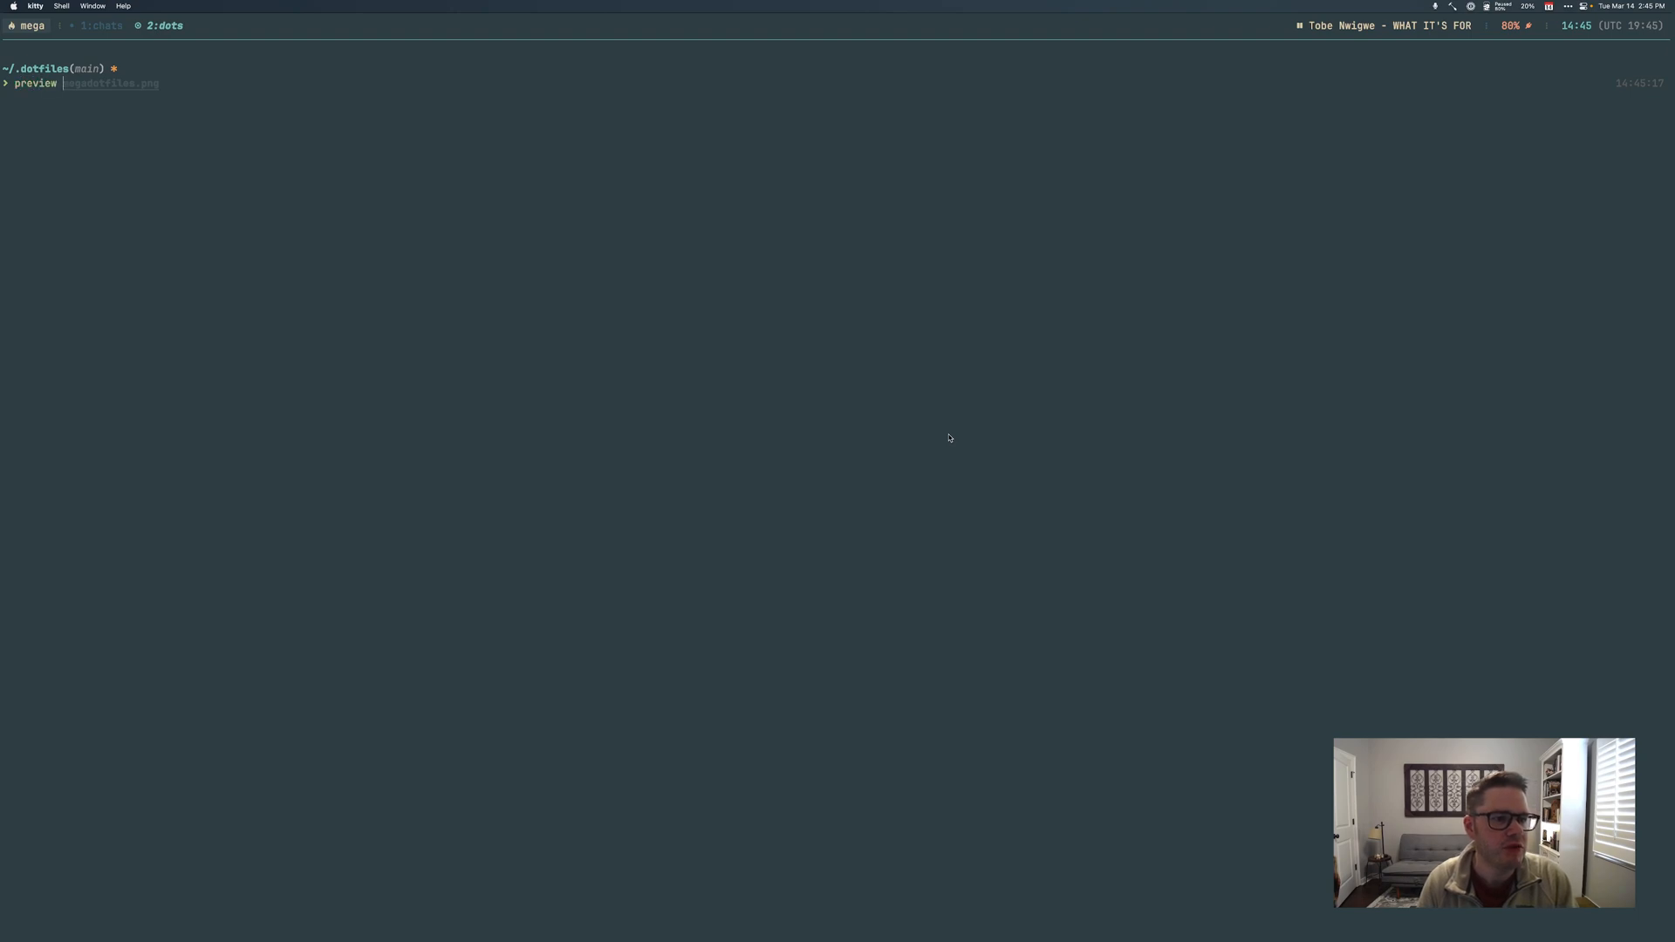
type("pn")
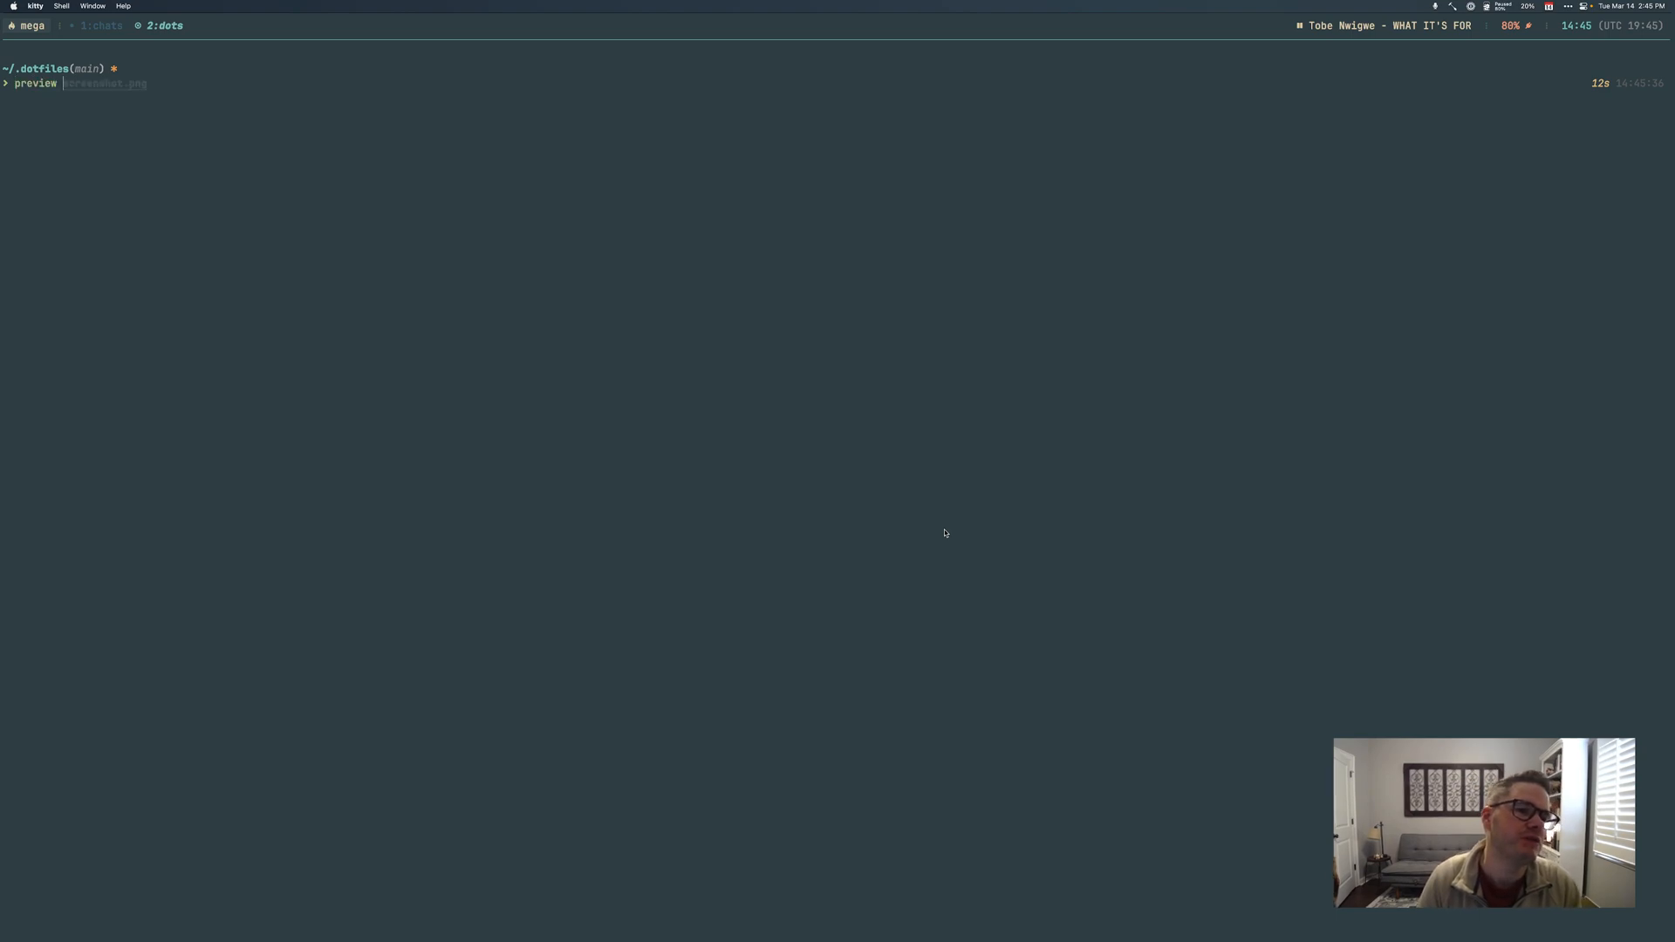
Preview a file from ~/Downloads/ and bring up the tmux session switcher popup
type("~/Downloads/")
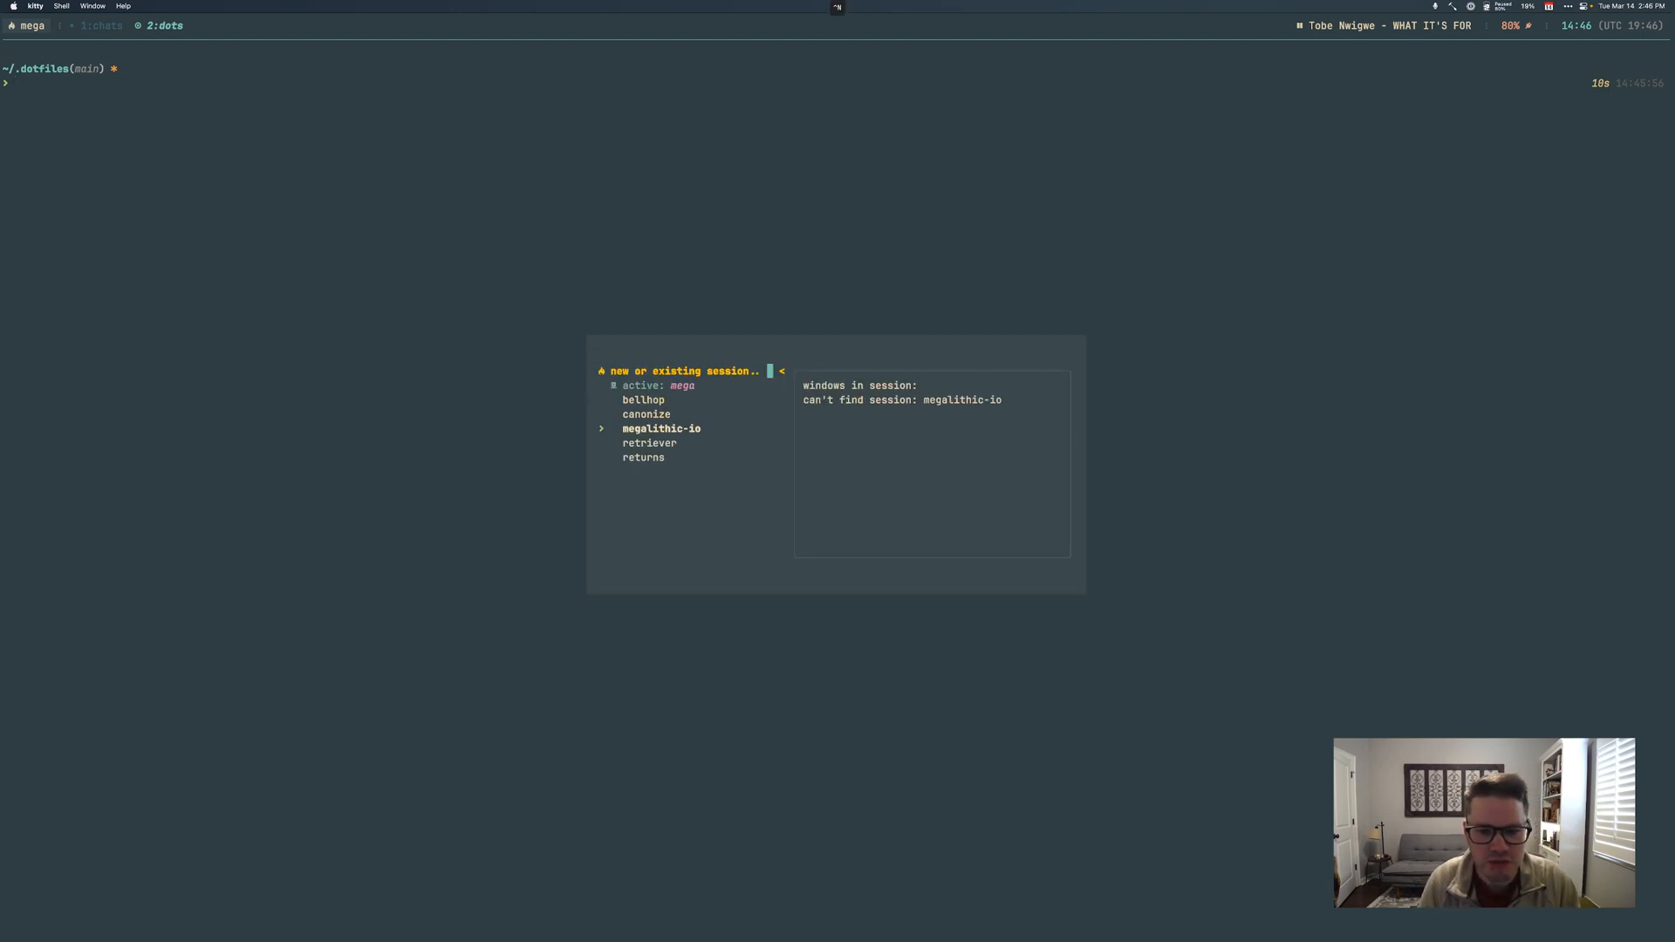
Switch into the taco tmux session and show its 3:services window with the dotfiles listing
key("Up")
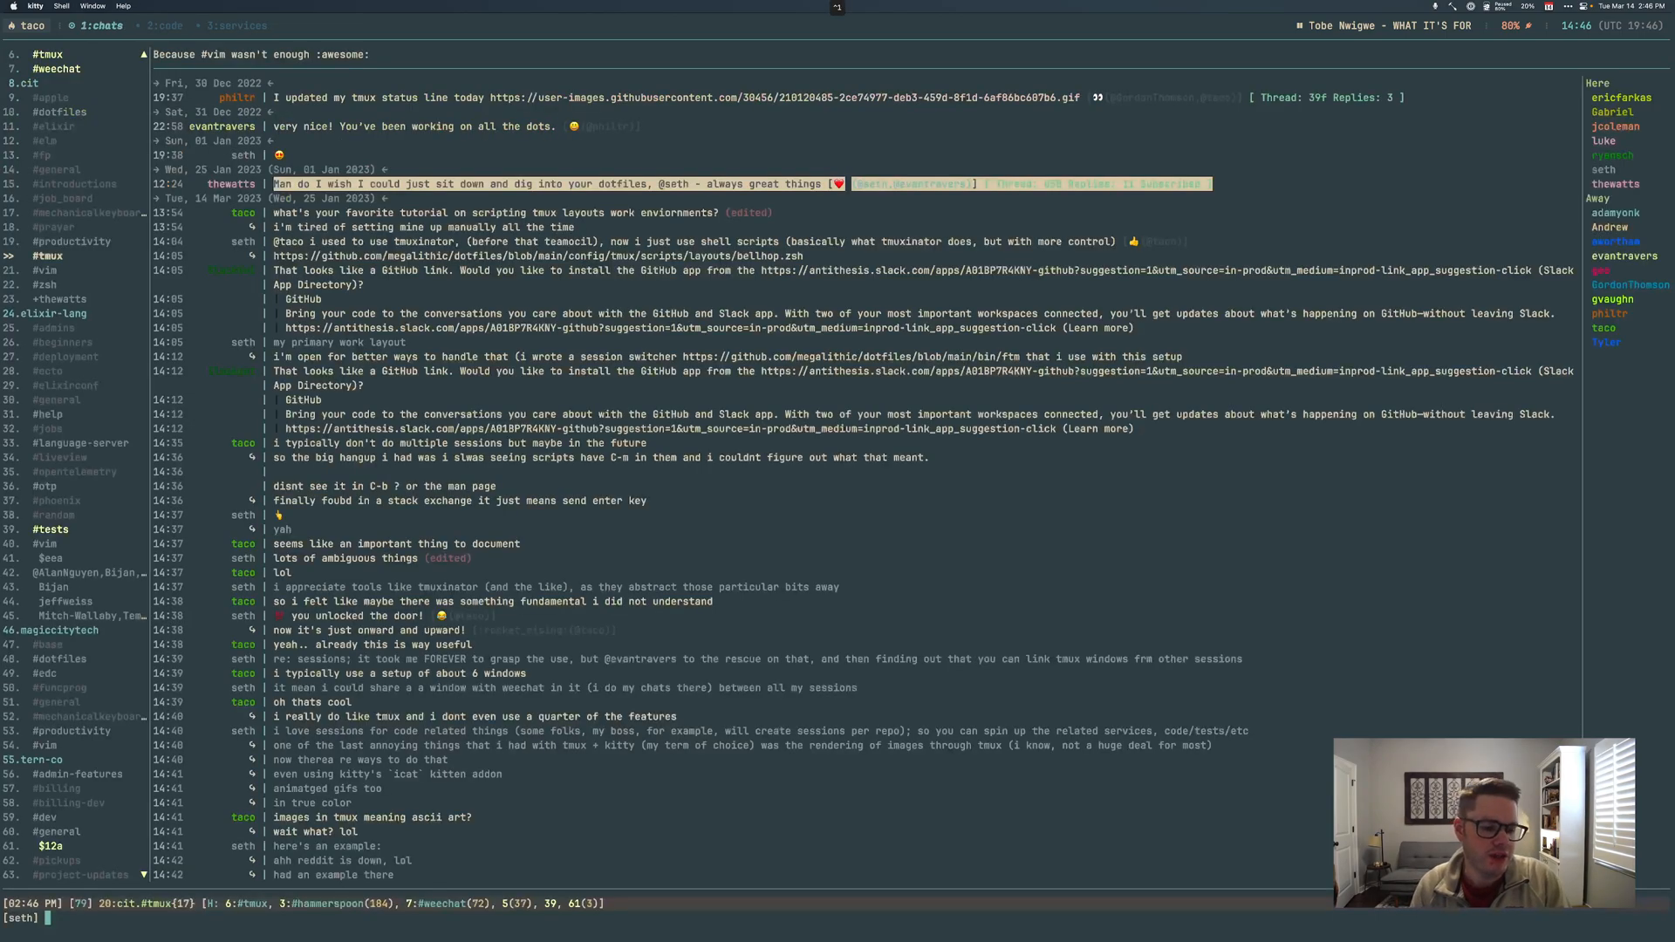
left_click(235, 24)
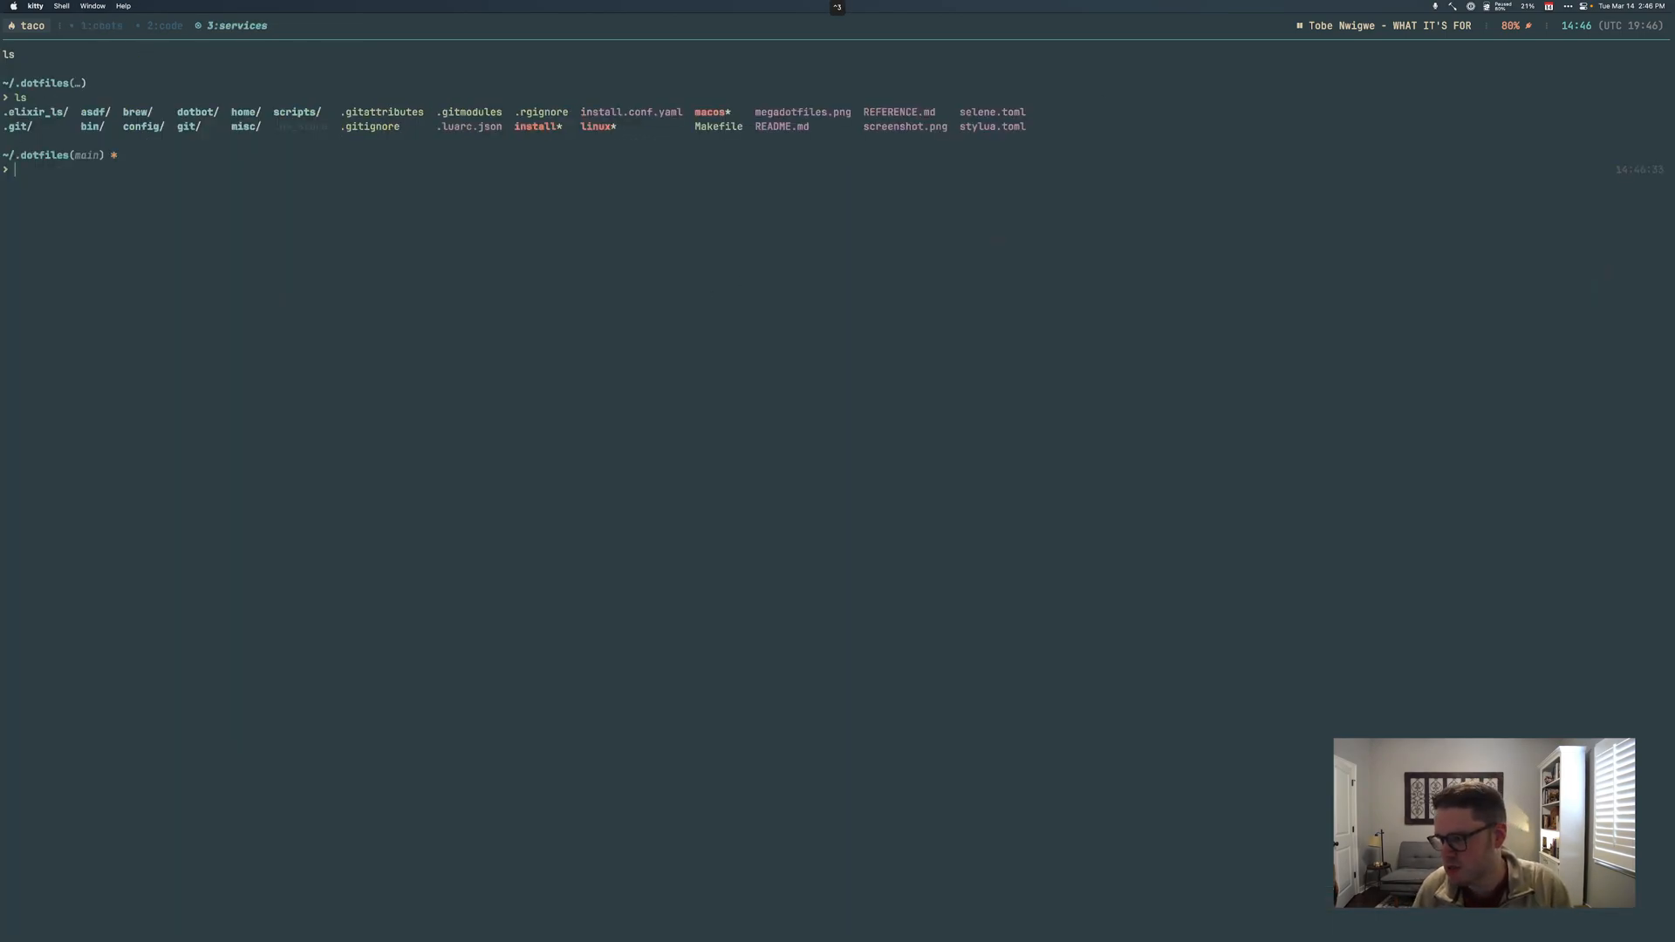